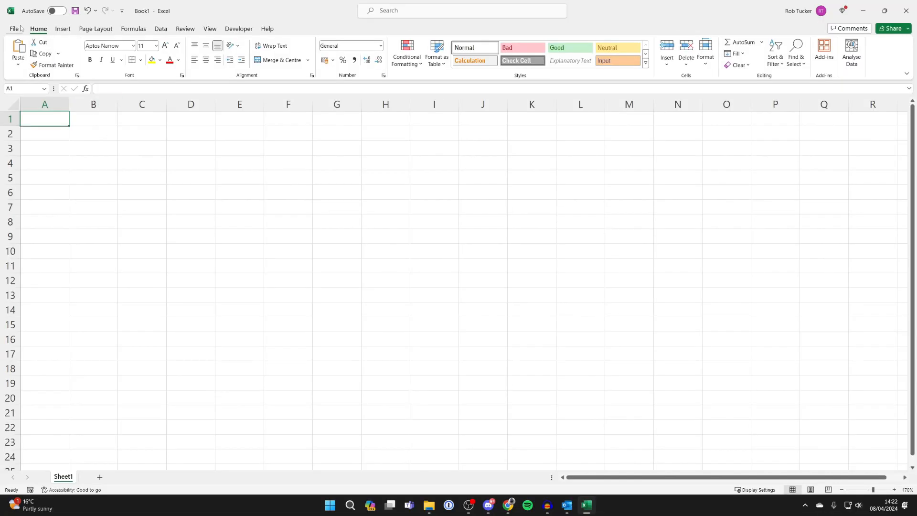
Enable the Developer tab through Excel Options > Customize Ribbon
{"action": "left_click", "coordinate": [14, 28]}
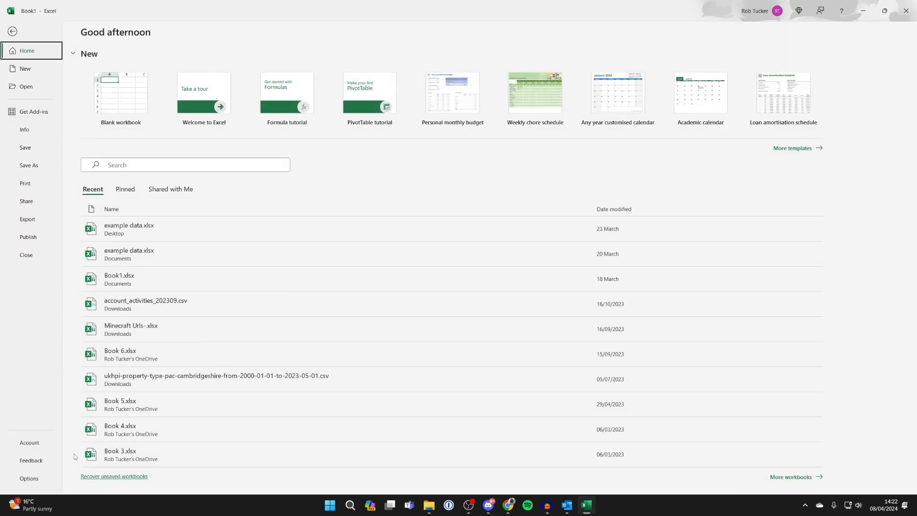
{"action": "left_click", "coordinate": [29, 478]}
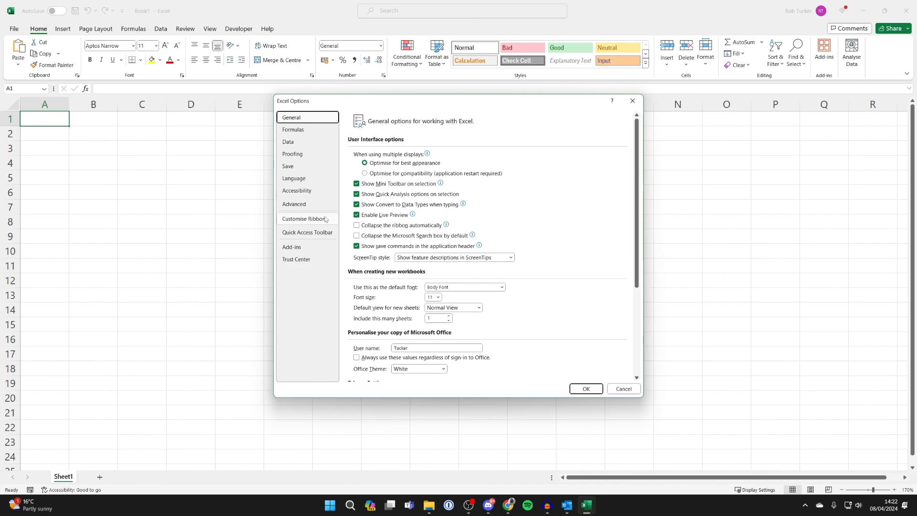
{"action": "left_click", "coordinate": [306, 218]}
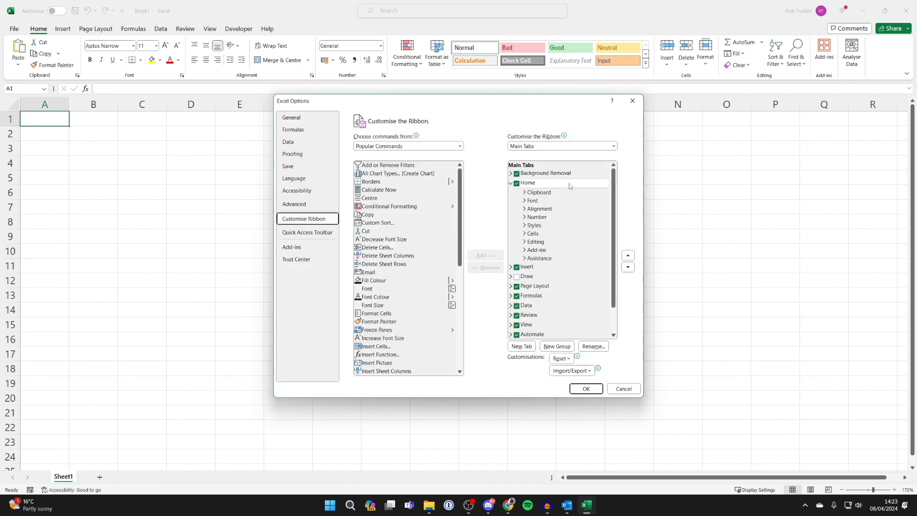
{"action": "scroll", "scroll_direction": "down", "scroll_amount": 3}
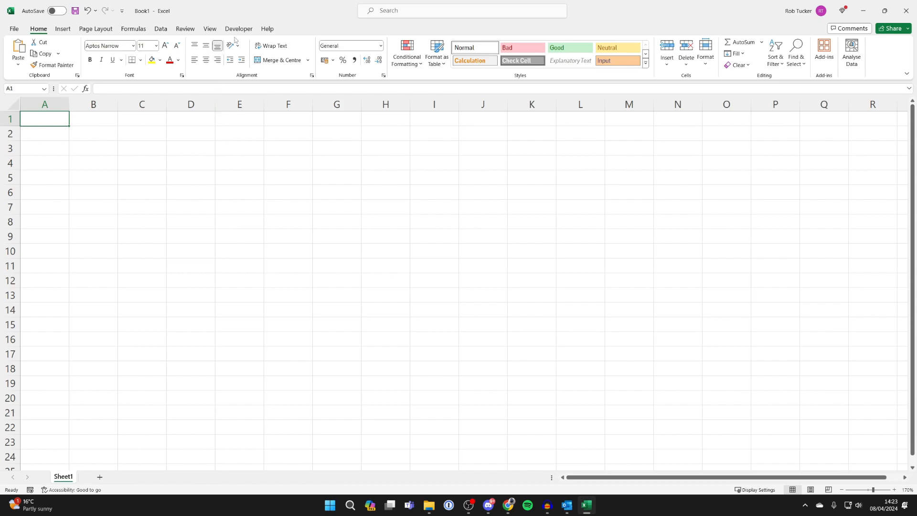
{"action": "left_click", "coordinate": [237, 28]}
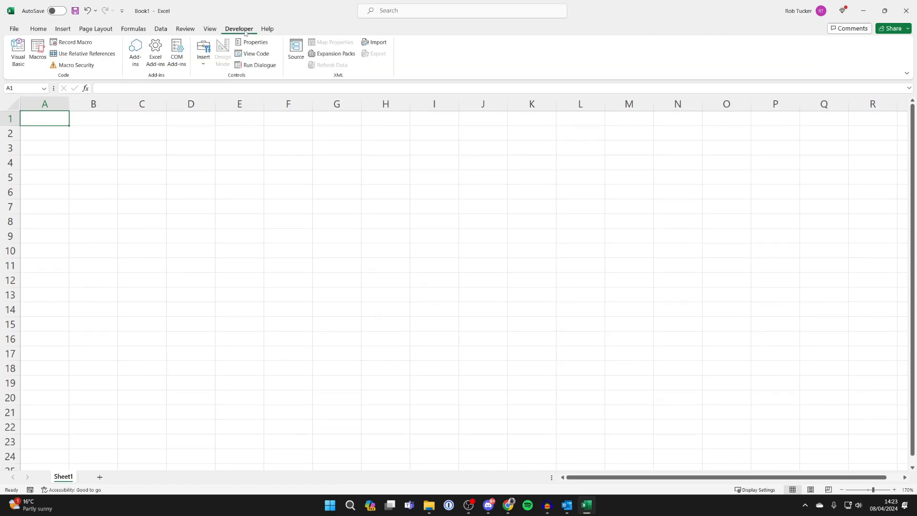
Add the Mini Calendar and Date Picker add-in from the store, searching 'calendar' and accepting the licence
{"action": "left_click", "coordinate": [134, 51]}
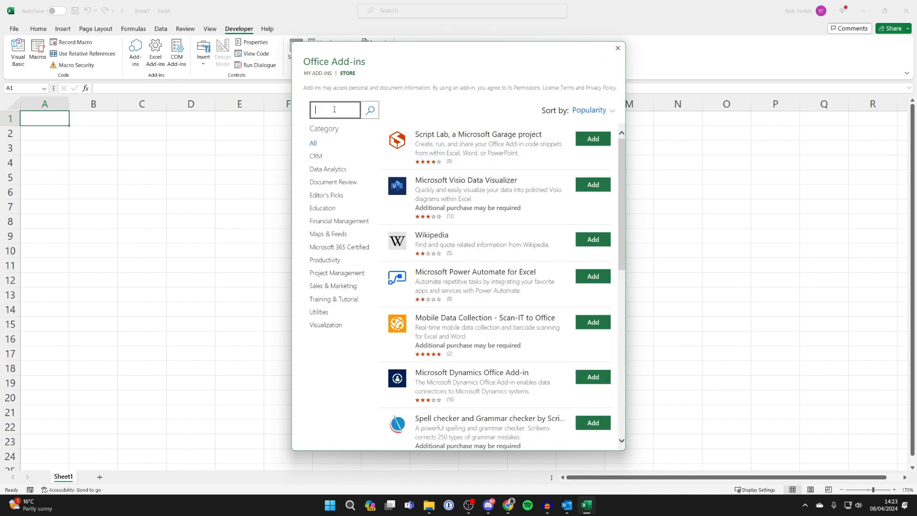
{"action": "type", "text": "calendar"}
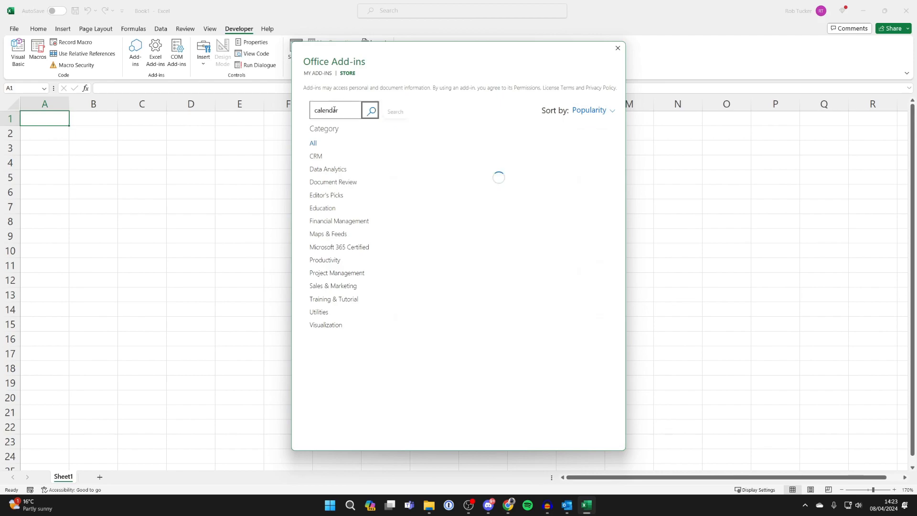
{"action": "left_click", "coordinate": [370, 111]}
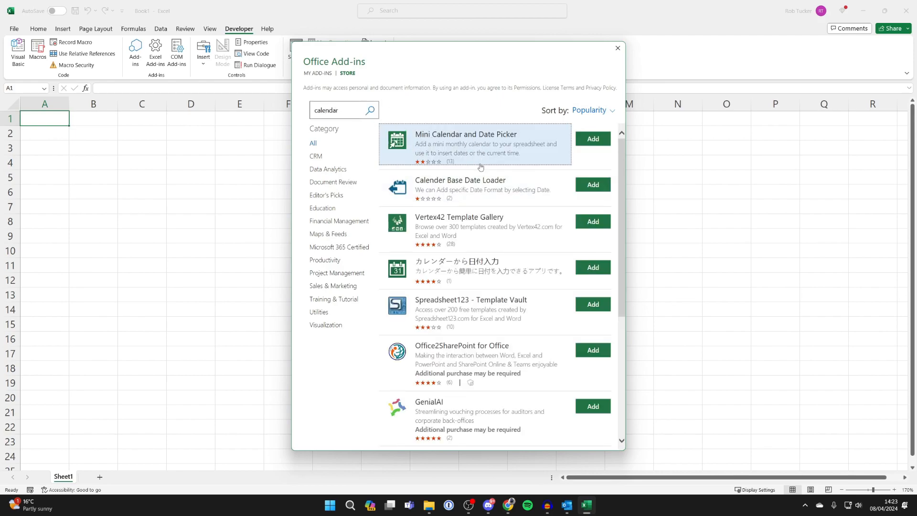
{"action": "mouse_move", "coordinate": [593, 138]}
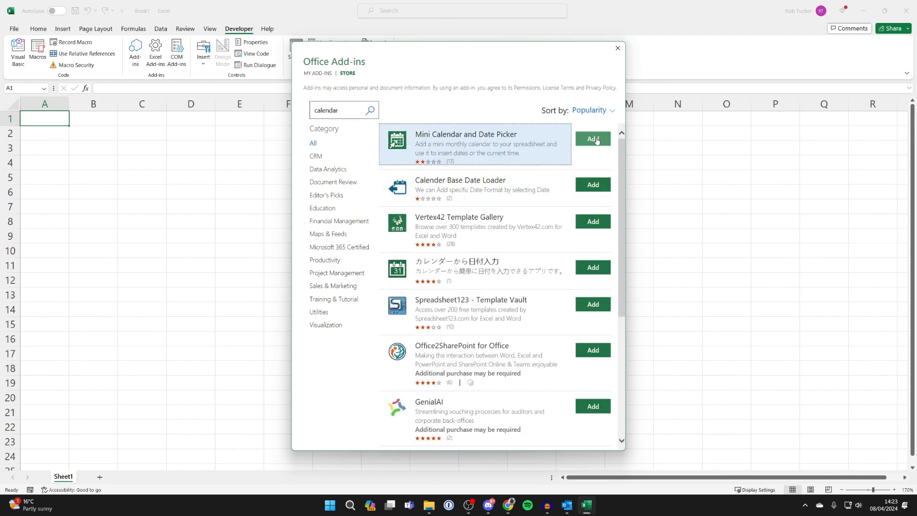
{"action": "left_click", "coordinate": [592, 140]}
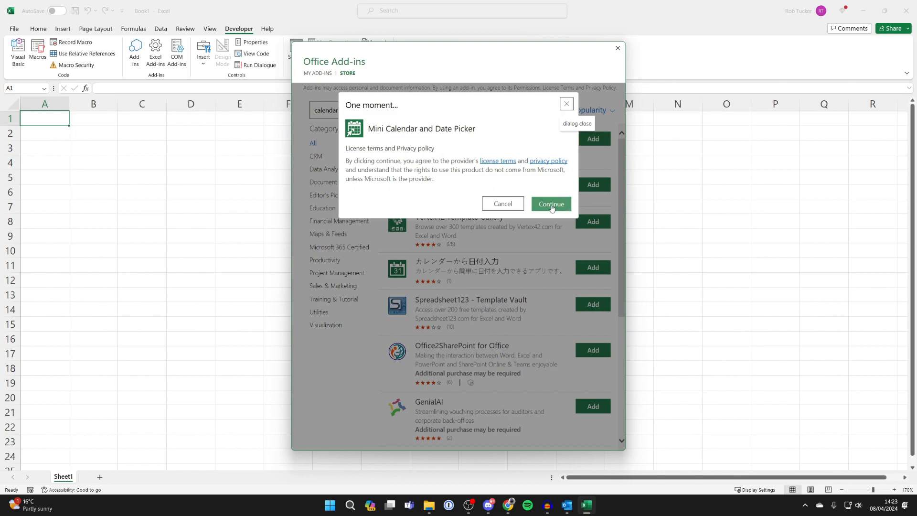
{"action": "left_click", "coordinate": [549, 204]}
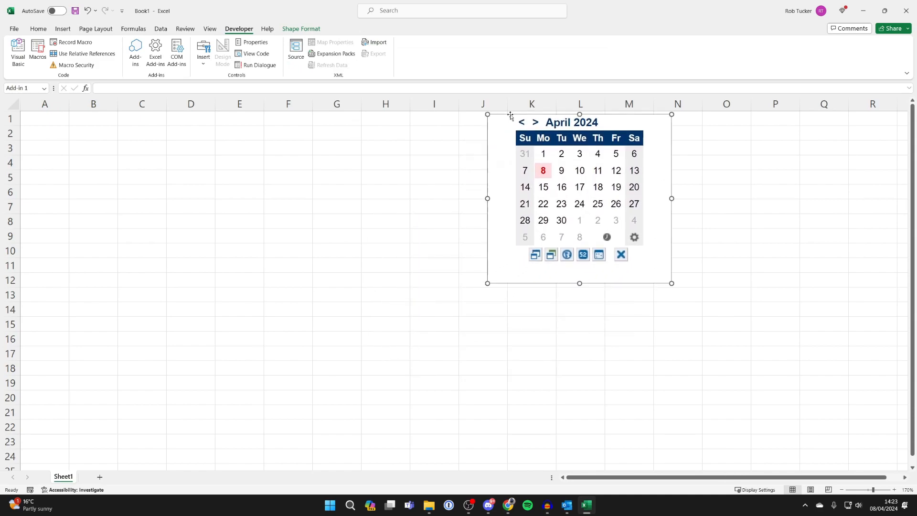
{"action": "mouse_move", "coordinate": [535, 255]}
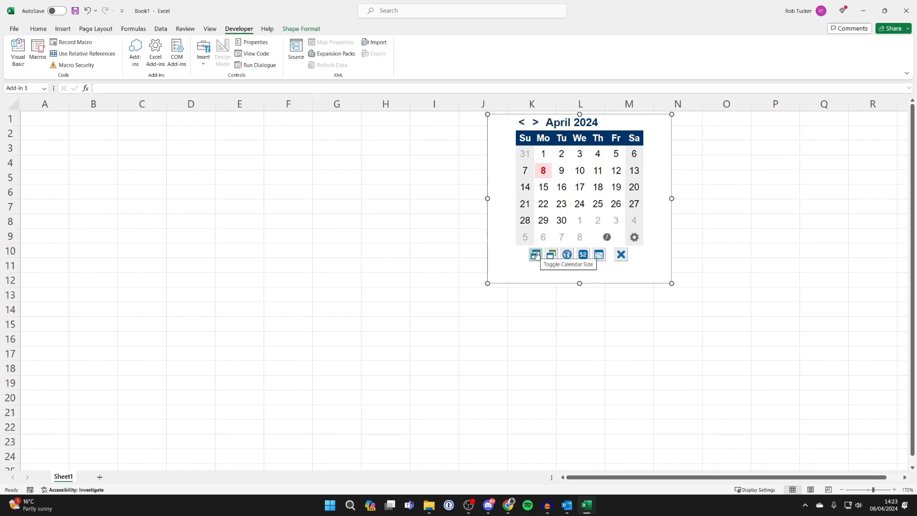
{"action": "mouse_move", "coordinate": [550, 254]}
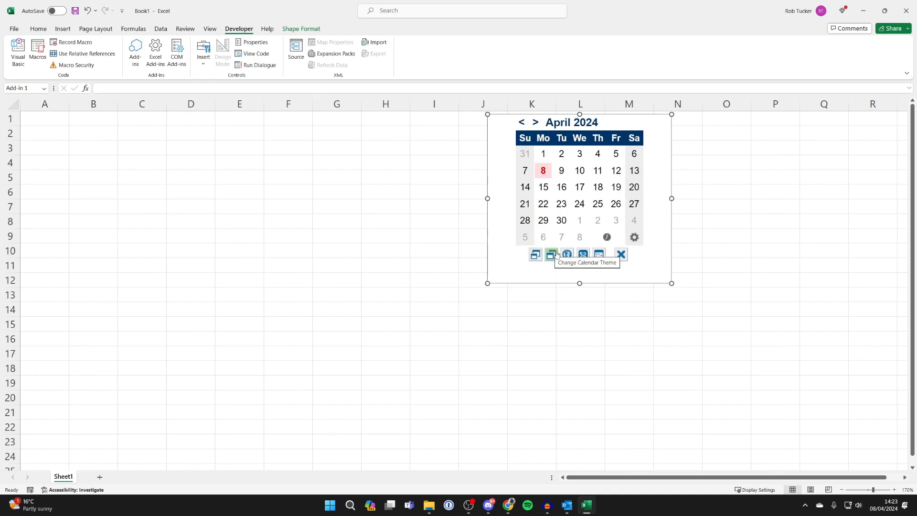
Step the loaded Mini Calendar back one month from April to March 2024
{"action": "left_click", "coordinate": [520, 122]}
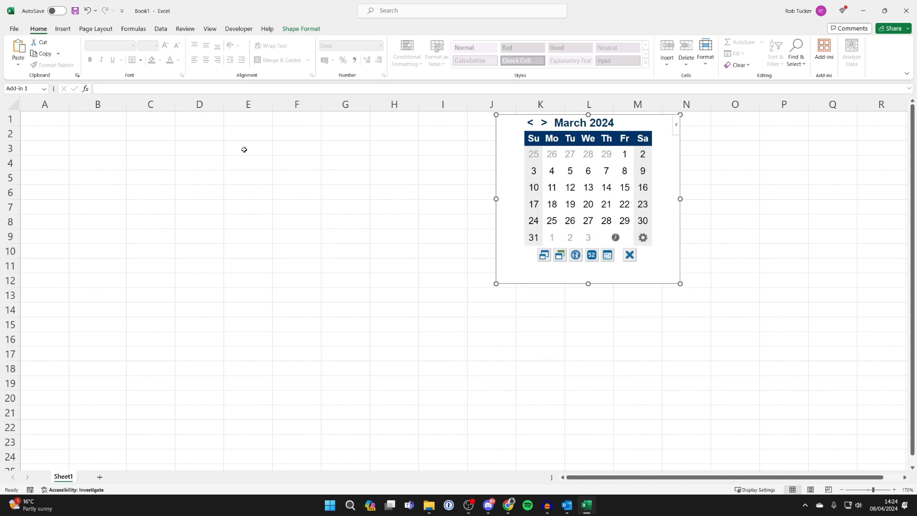
Insert 13 February 2024 into cell E3 from the calendar stepped back to February
{"action": "left_click", "coordinate": [249, 146]}
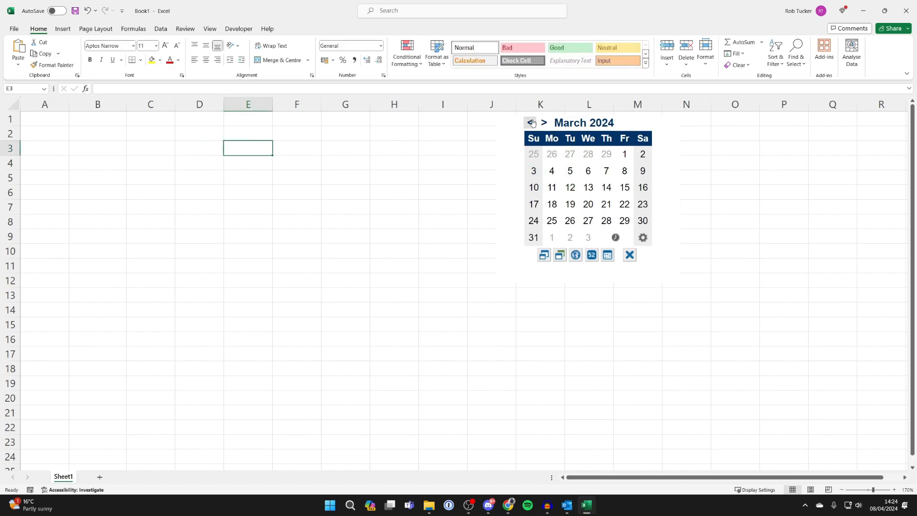
{"action": "left_click", "coordinate": [532, 123]}
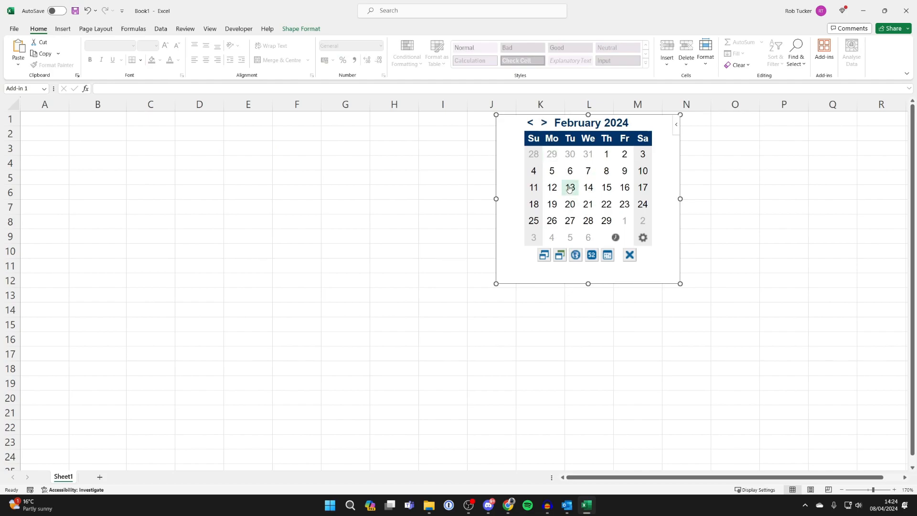
{"action": "mouse_move", "coordinate": [570, 187]}
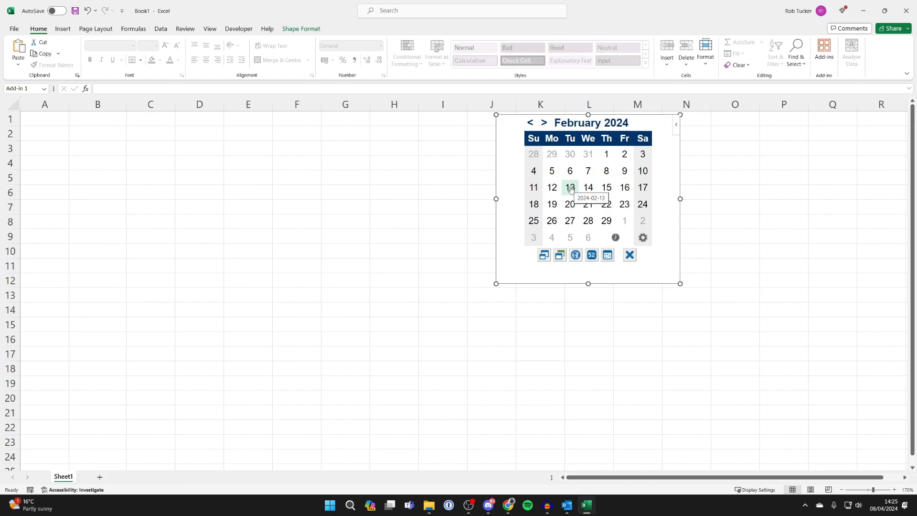
{"action": "left_click", "coordinate": [570, 187]}
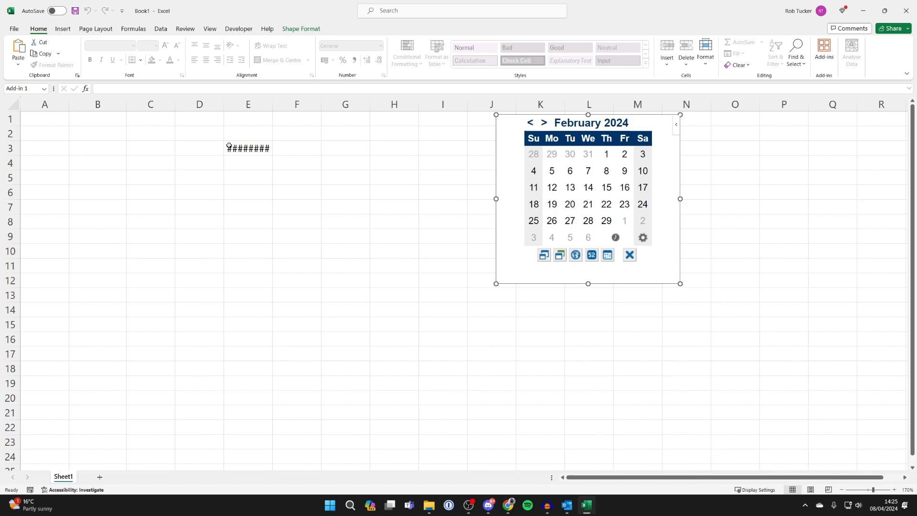
{"action": "left_click", "coordinate": [248, 148]}
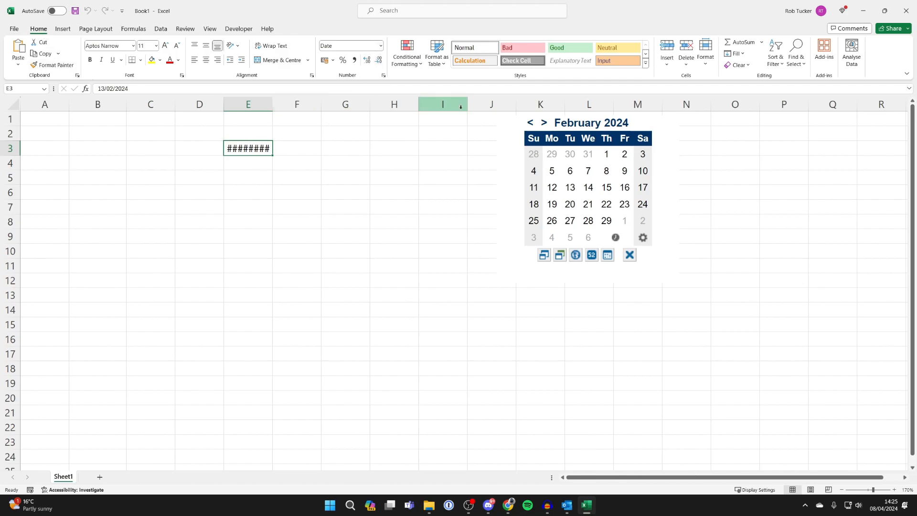
Format E3 as Short Date and insert 19 February 2024 into cell E4
{"action": "left_click", "coordinate": [379, 46]}
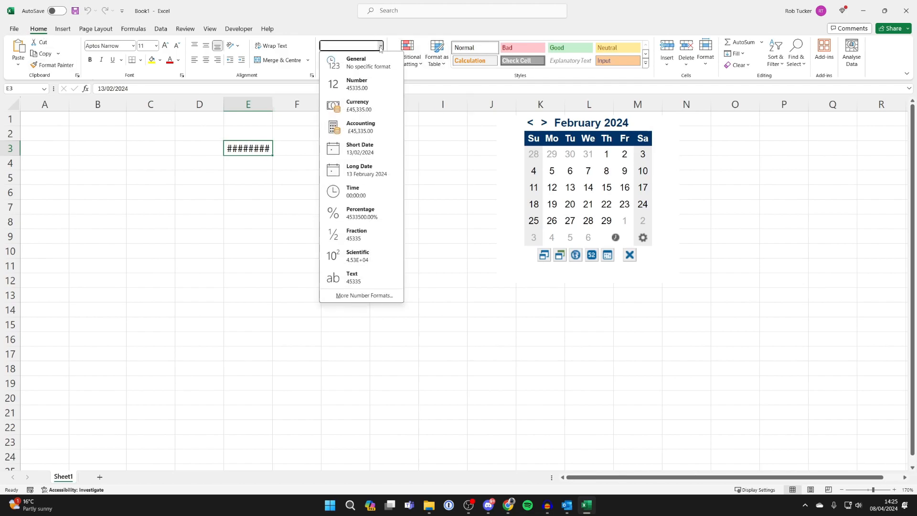
{"action": "mouse_move", "coordinate": [361, 148]}
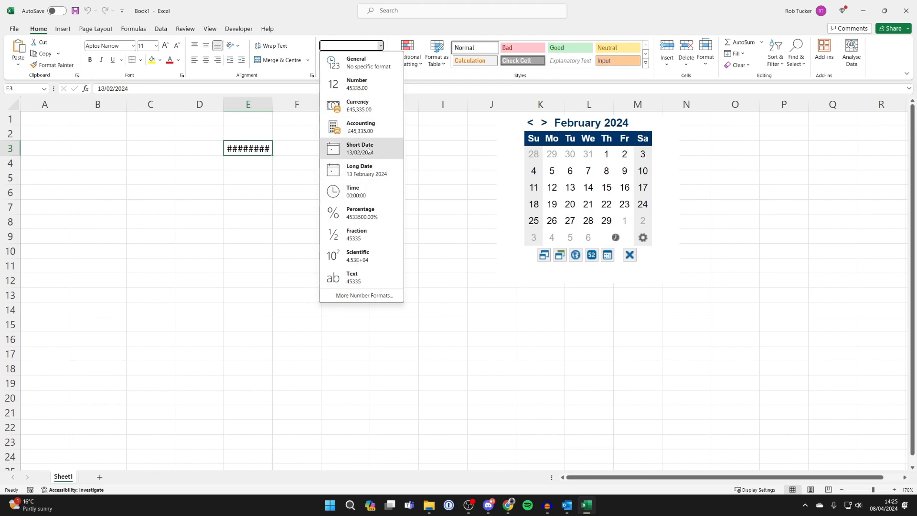
{"action": "left_click", "coordinate": [360, 148]}
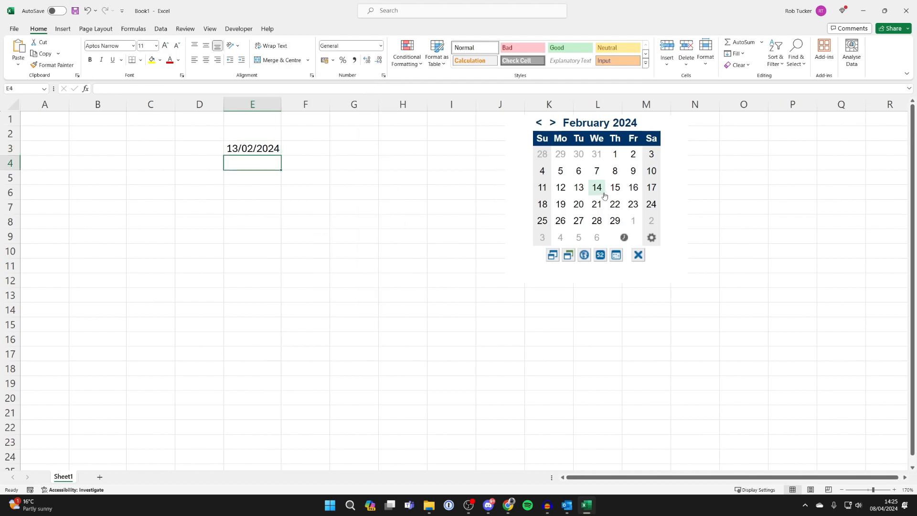
{"action": "mouse_move", "coordinate": [560, 204]}
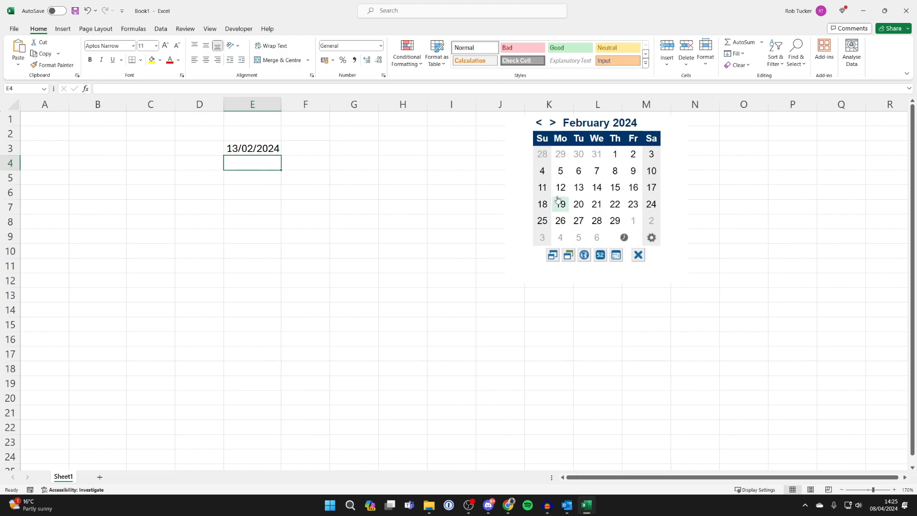
{"action": "left_click", "coordinate": [560, 205]}
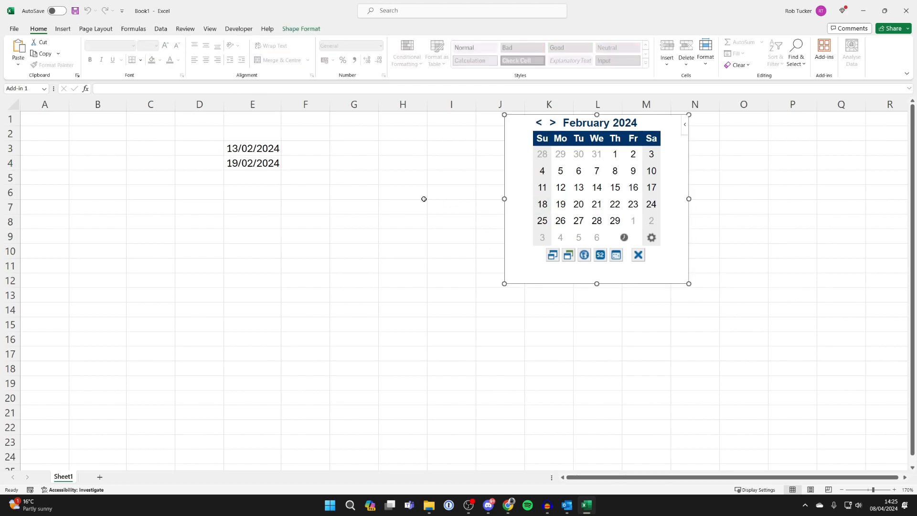